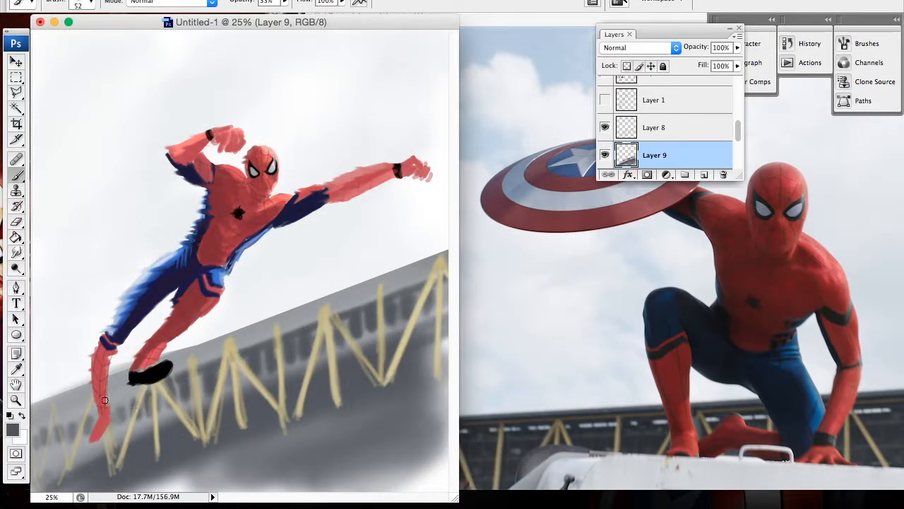
- Brush over the yellow roof trusses on Layer 9 to blend them into the grey roof
{"action": "left_click", "coordinate": [653, 127]}
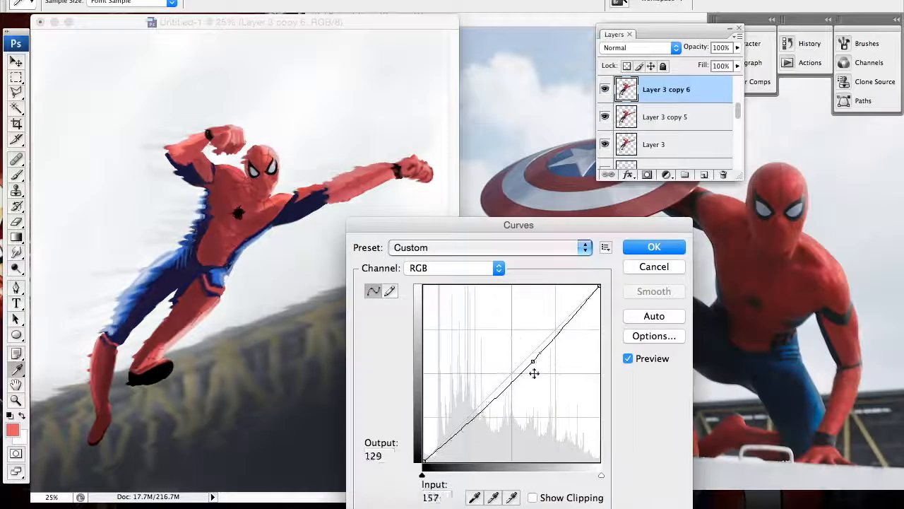
- Apply the darkening Curves adjustment and set the new glow layer to Linear Dodge (Add)
{"action": "left_click", "coordinate": [653, 246]}
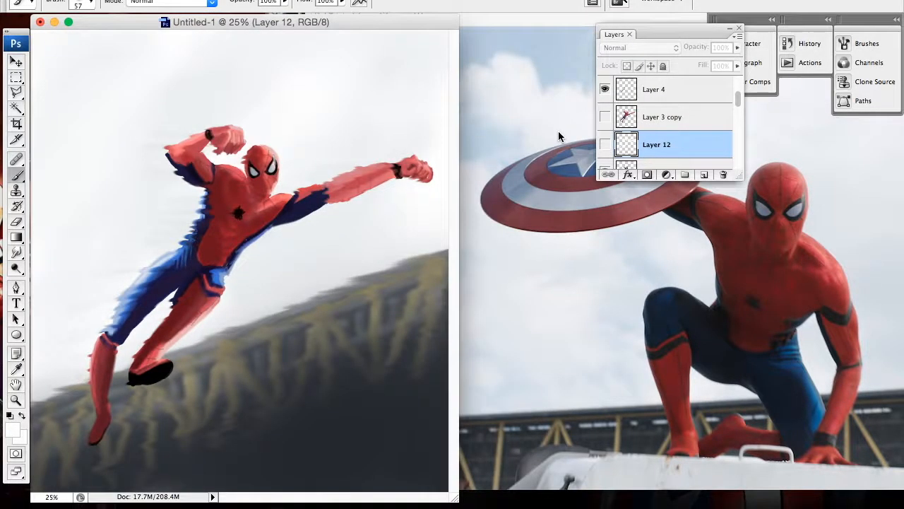
{"action": "left_click", "coordinate": [639, 48]}
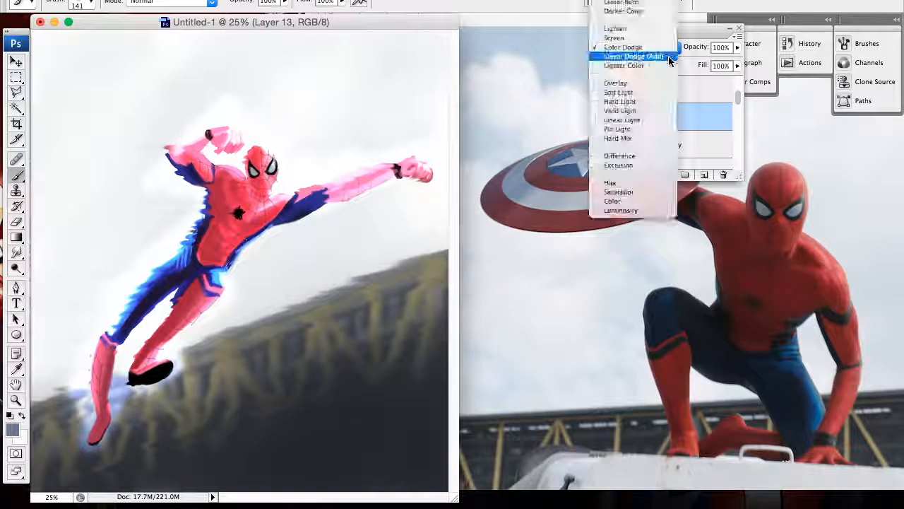